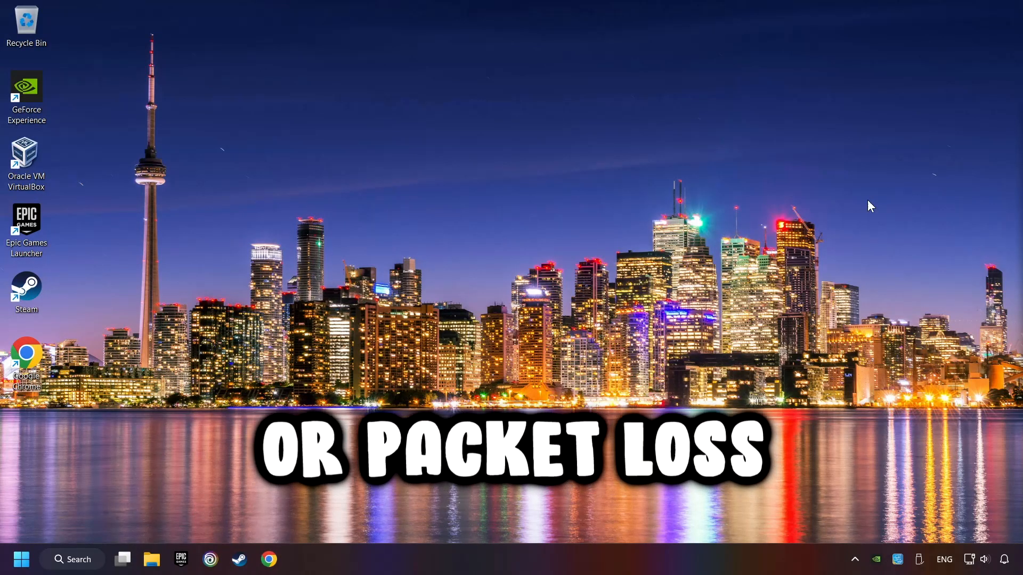
Reach Network & internet settings from the system tray network icon's quick options.
right_click(970, 560)
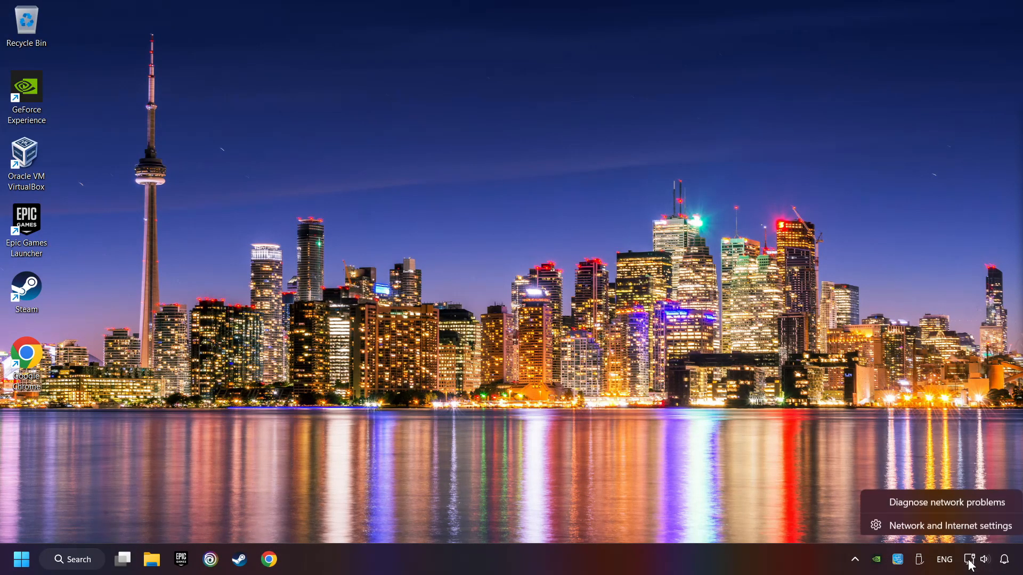
mouse_move(950, 524)
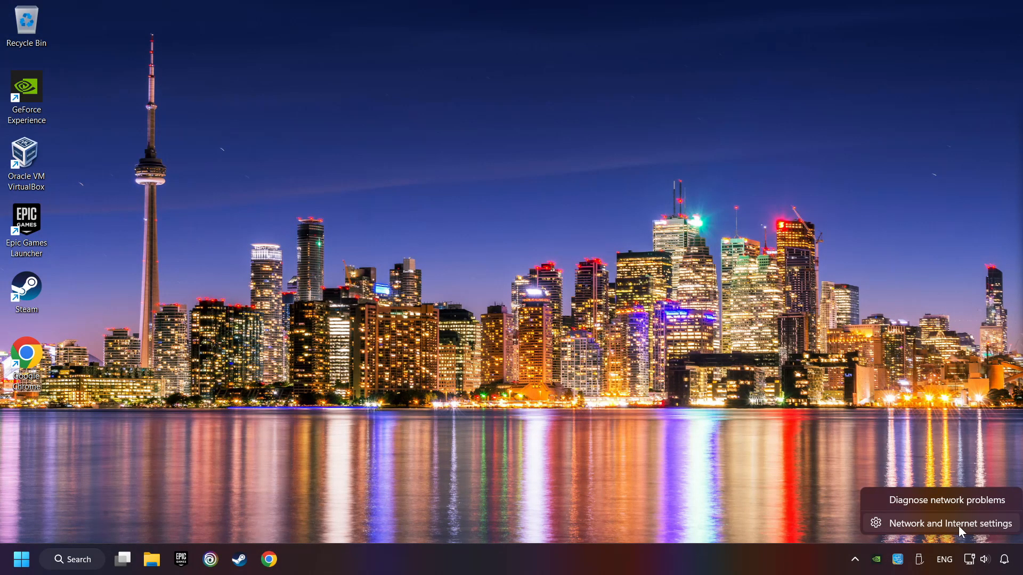
click(950, 524)
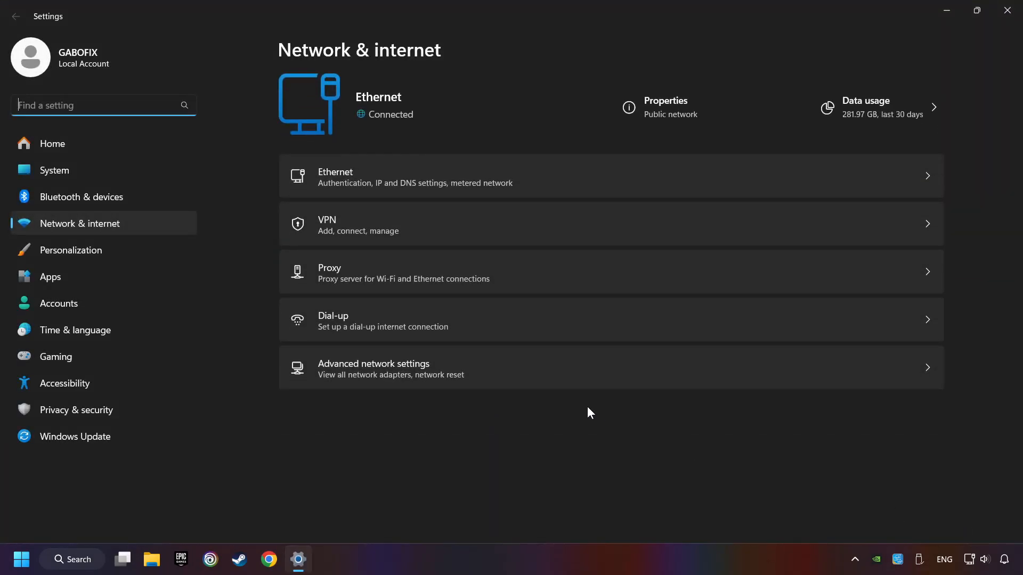
mouse_move(362, 276)
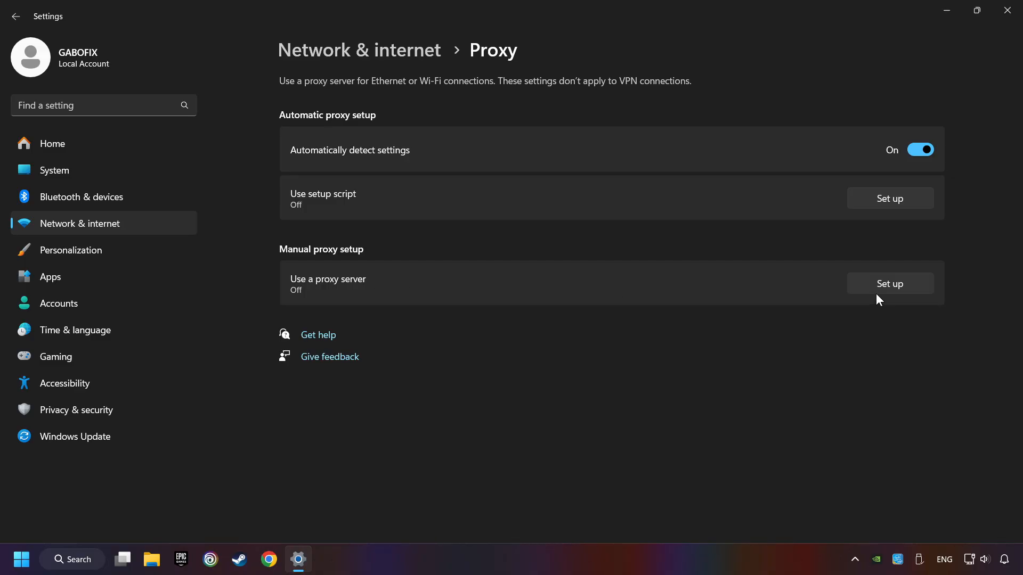
Save the manual proxy server setting with 'Use a proxy server' left Off.
click(889, 283)
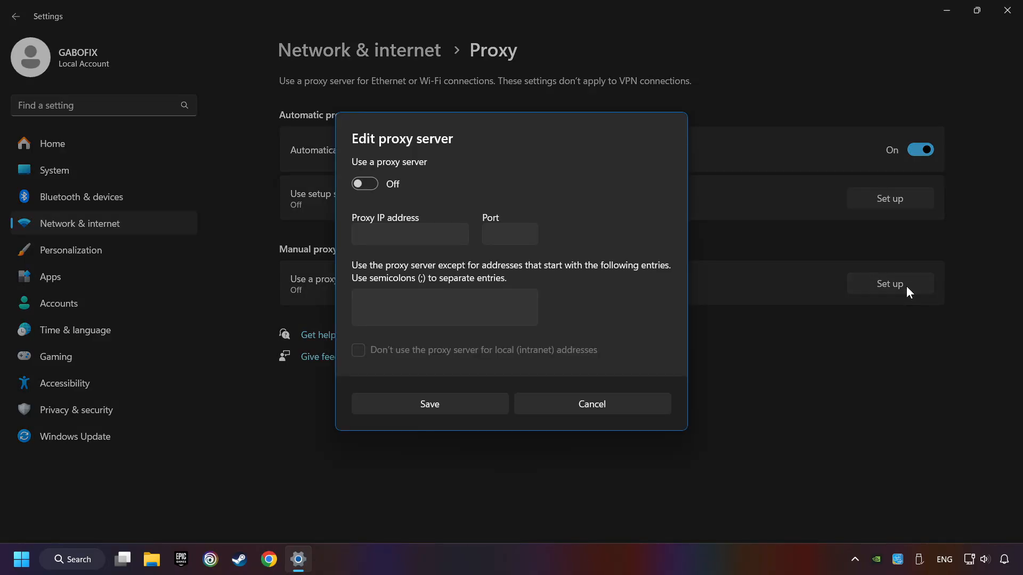
mouse_move(427, 152)
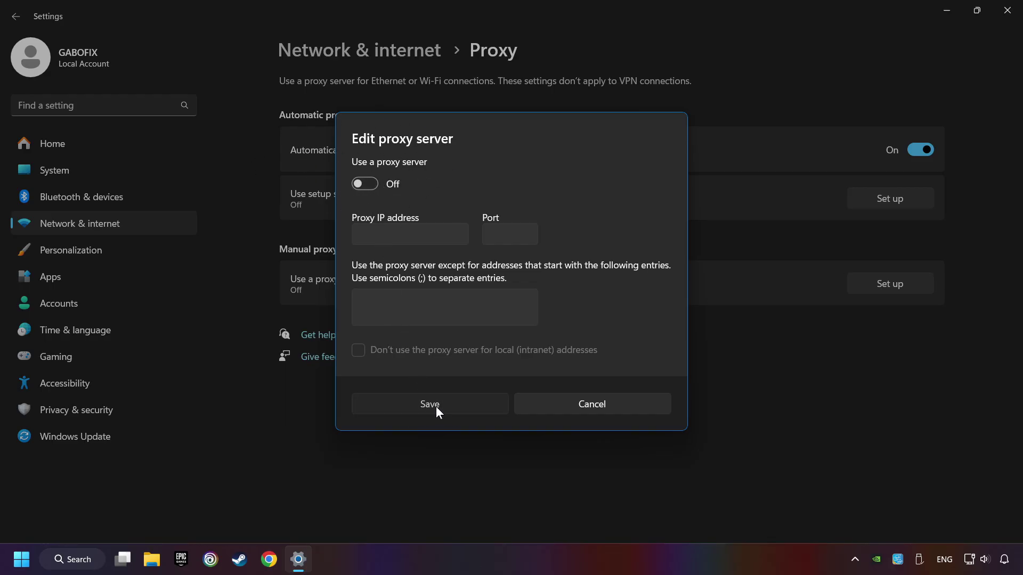
click(429, 404)
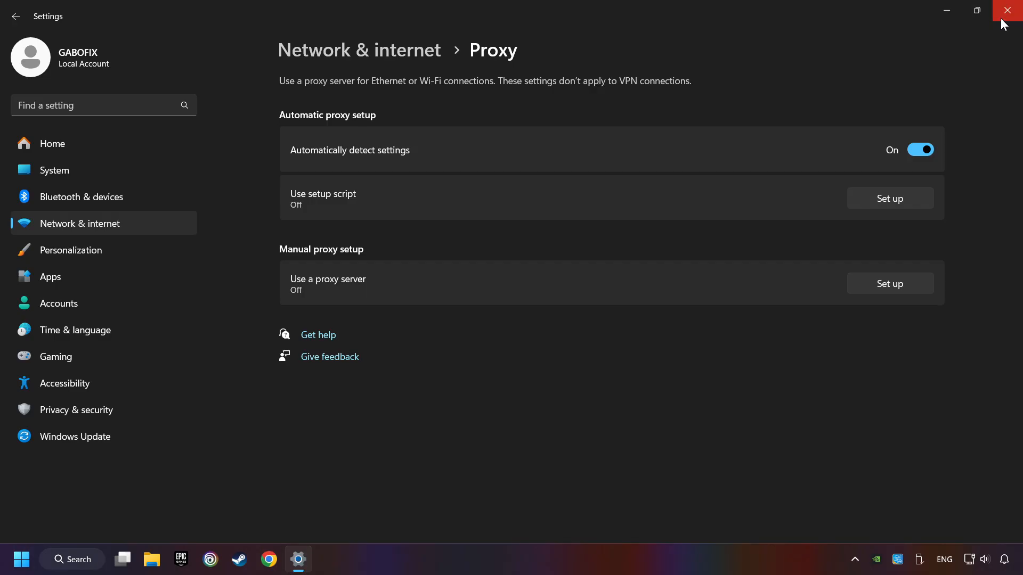
Close Settings and bring up the tray network icon's quick options again.
click(1010, 10)
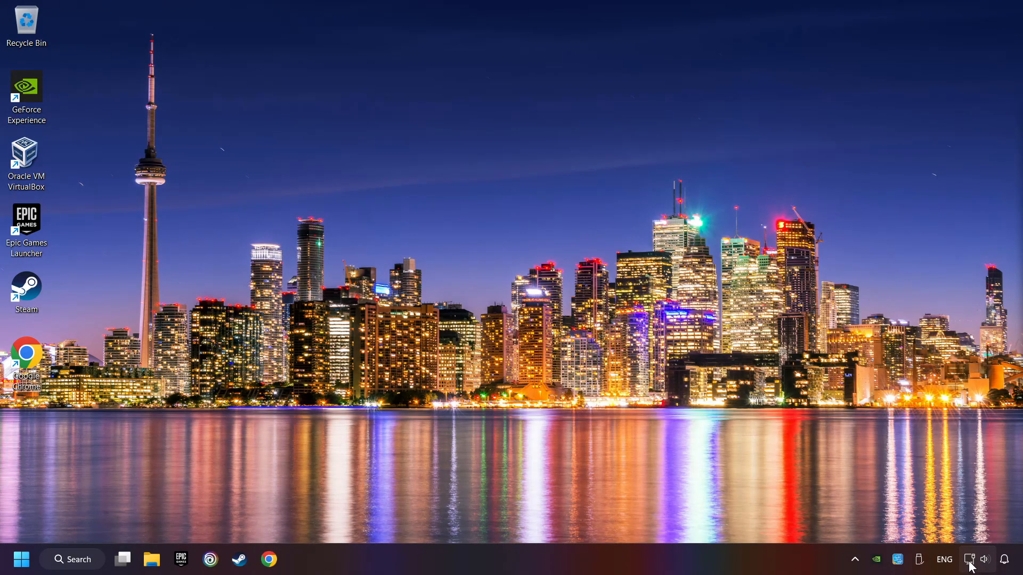
right_click(970, 560)
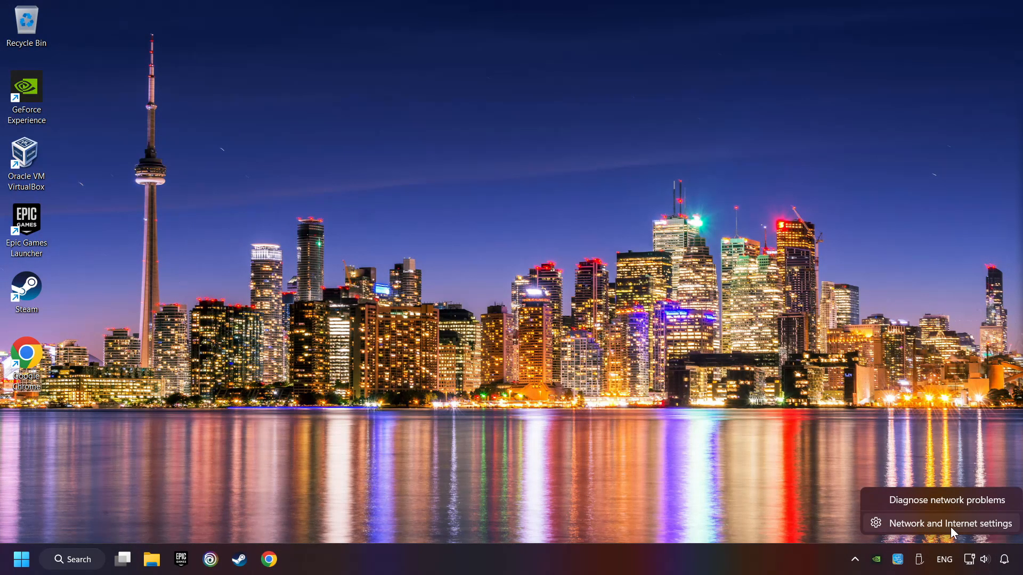
Run Network reset from Advanced network settings and confirm resetting all adapters.
click(949, 523)
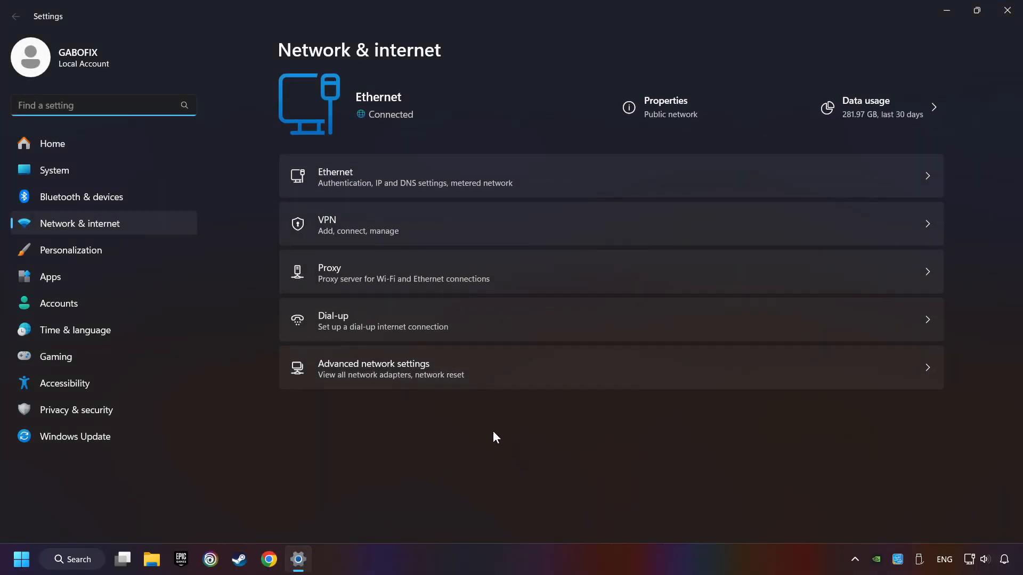
mouse_move(523, 373)
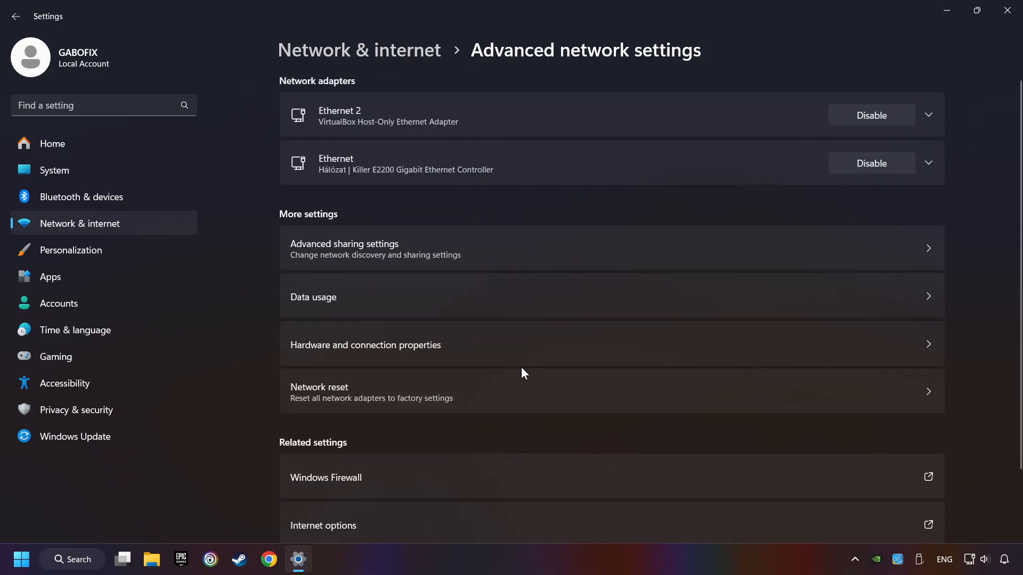
mouse_move(384, 394)
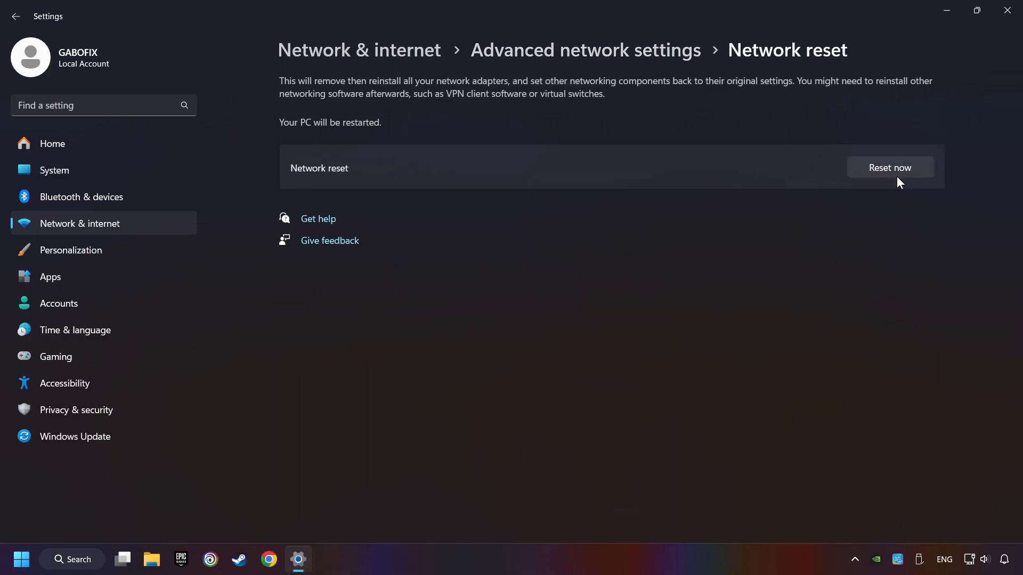
click(889, 167)
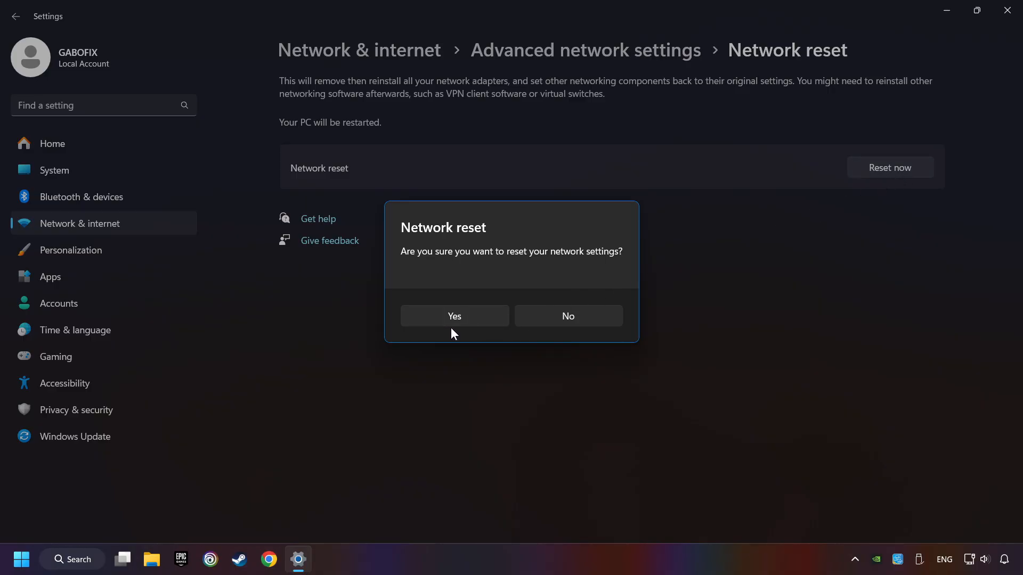
click(567, 315)
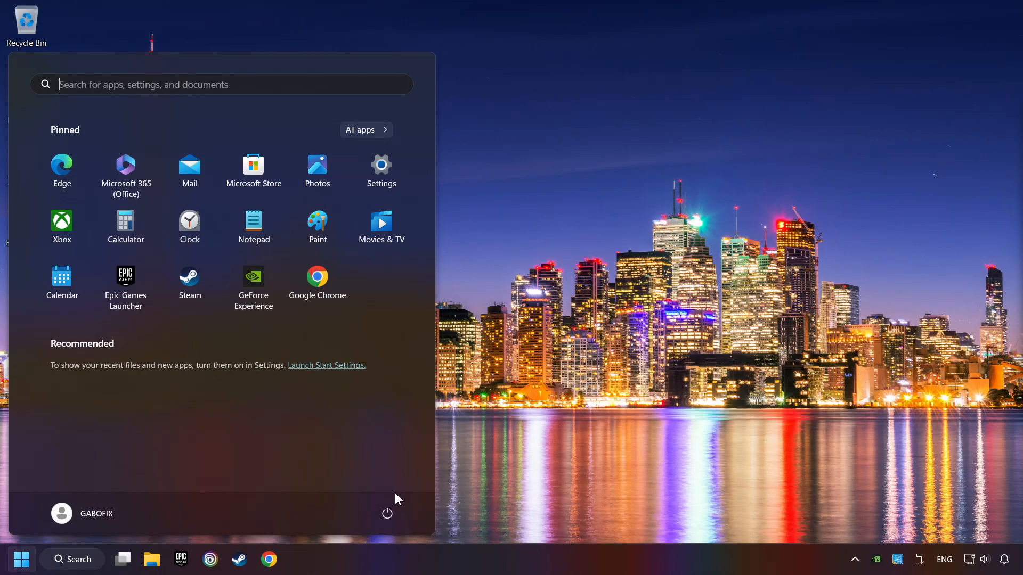
Restart from the Start menu power button, then search 'control panel' to launch Control Panel.
click(386, 514)
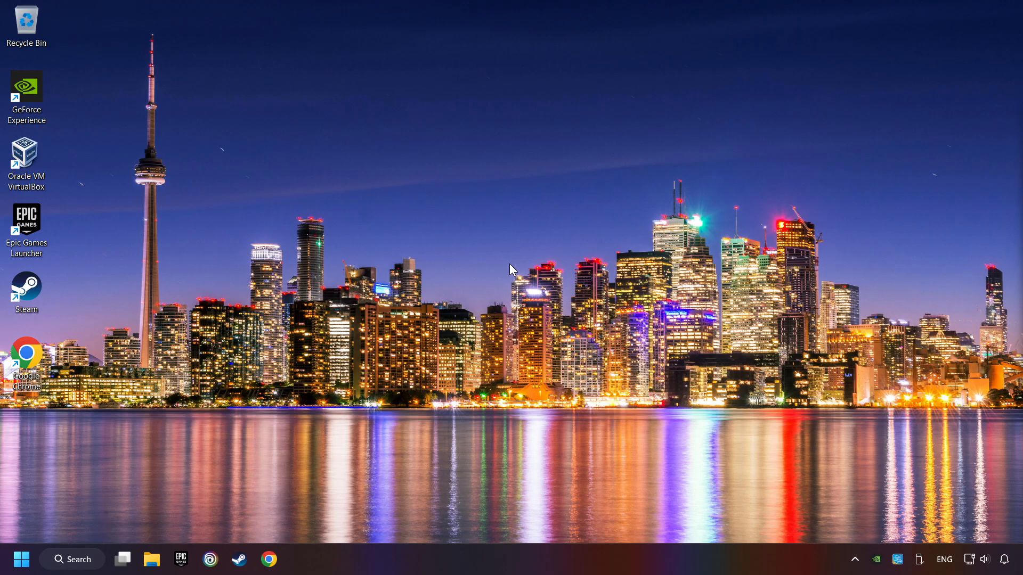
click(71, 559)
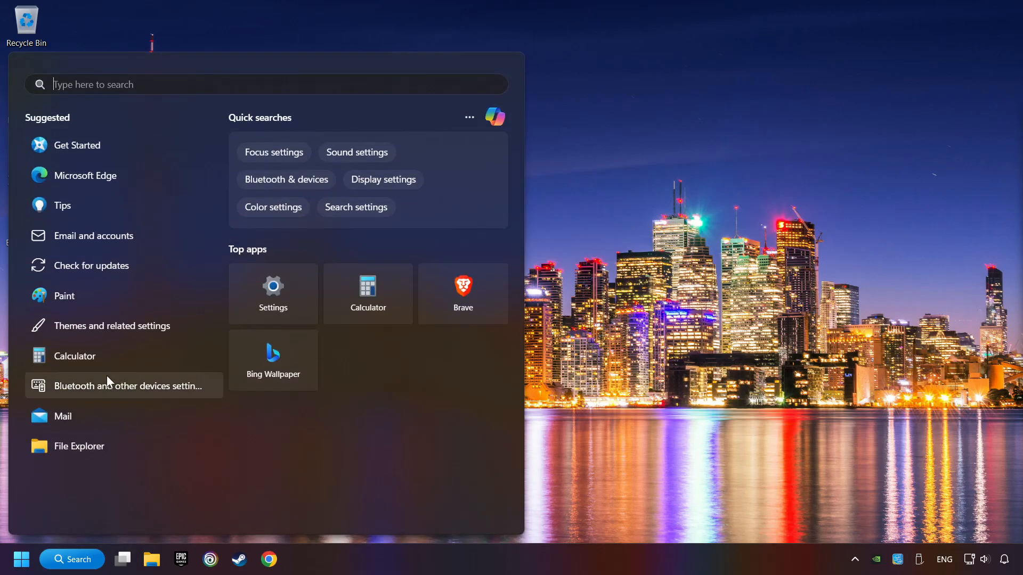
text(control Panel)
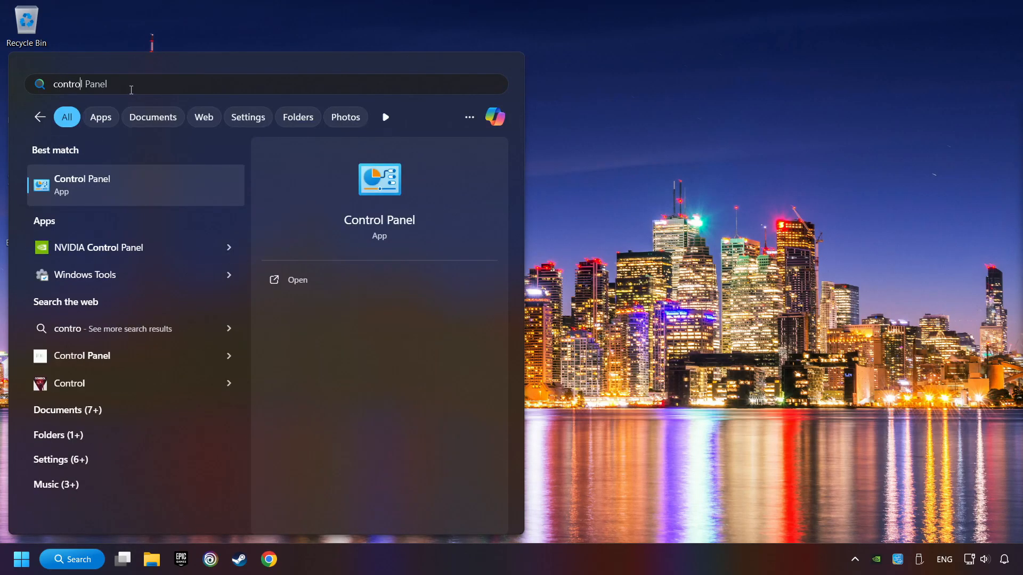
text(panel)
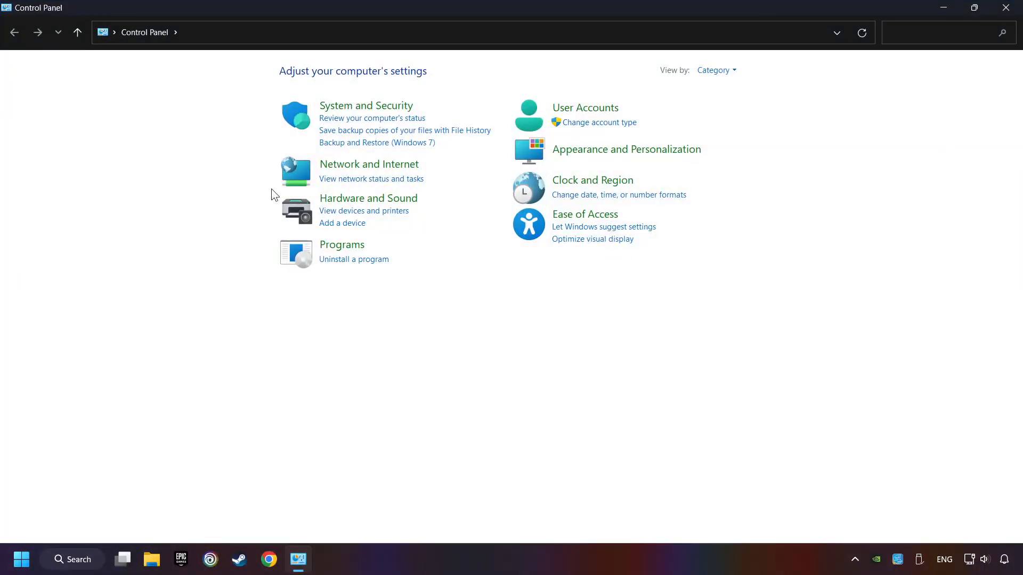
Go through Network and Internet and Network and Sharing Center to Change adapter settings.
click(369, 164)
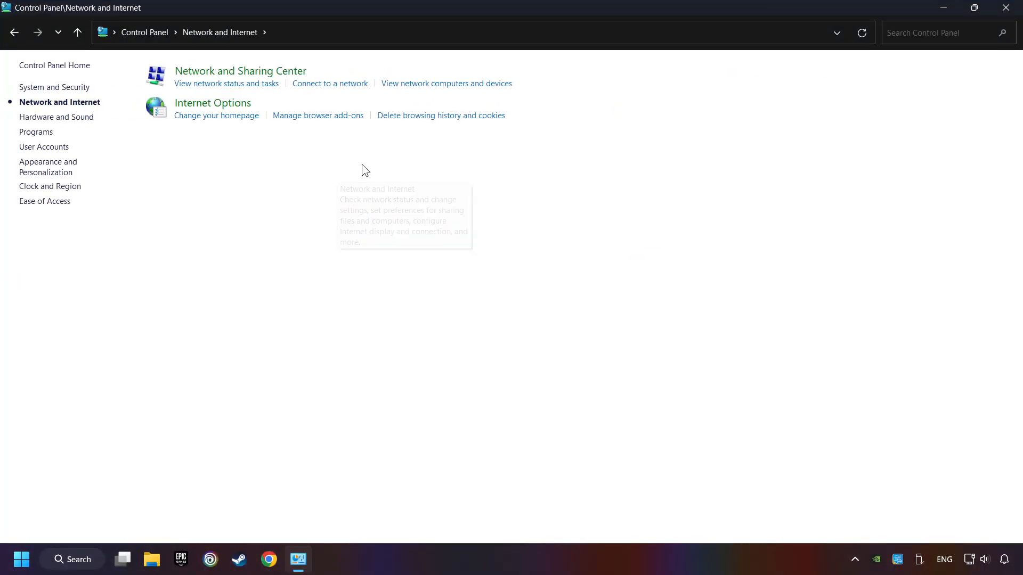
mouse_move(240, 71)
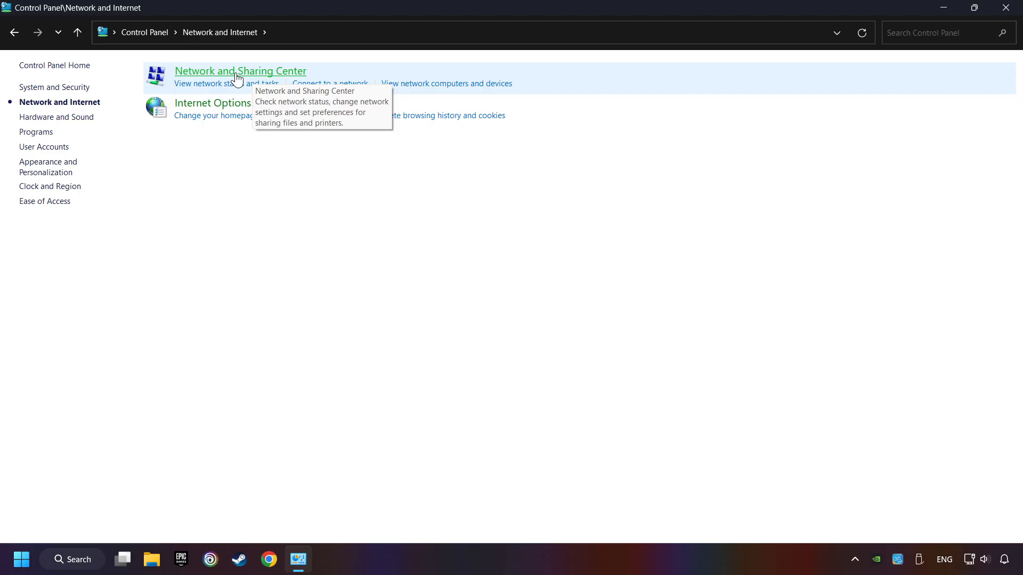
click(240, 71)
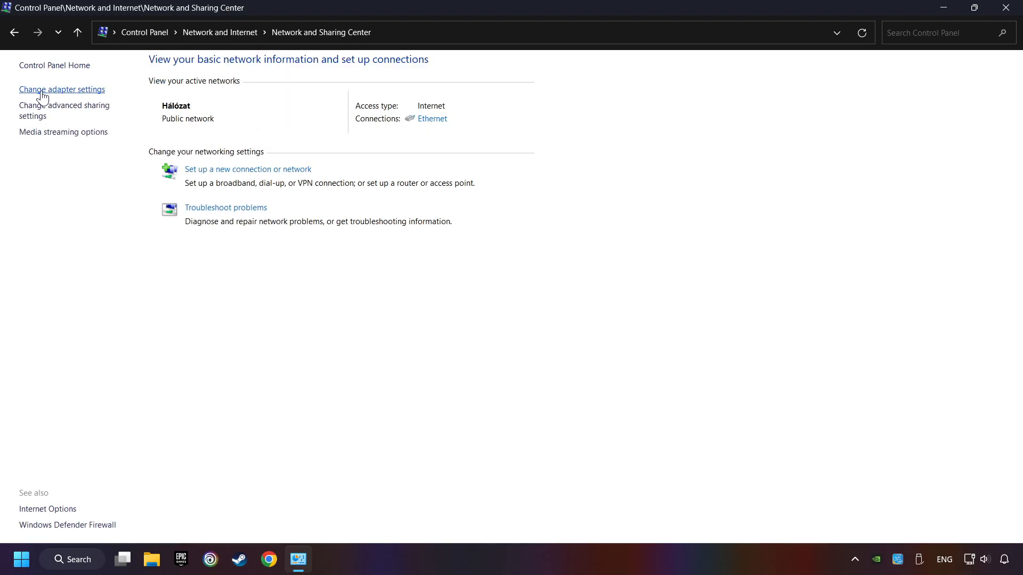
click(62, 90)
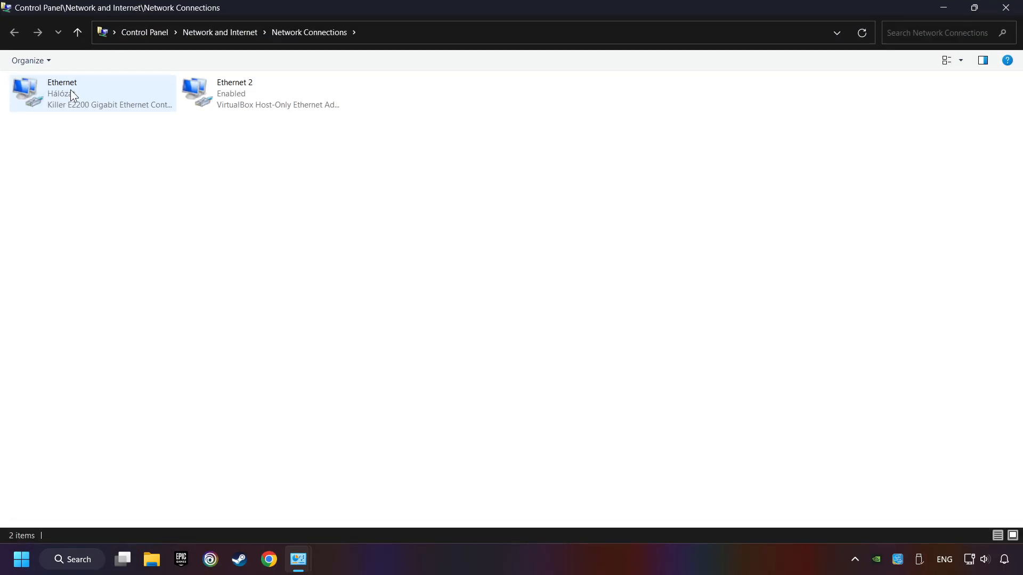
mouse_move(110, 98)
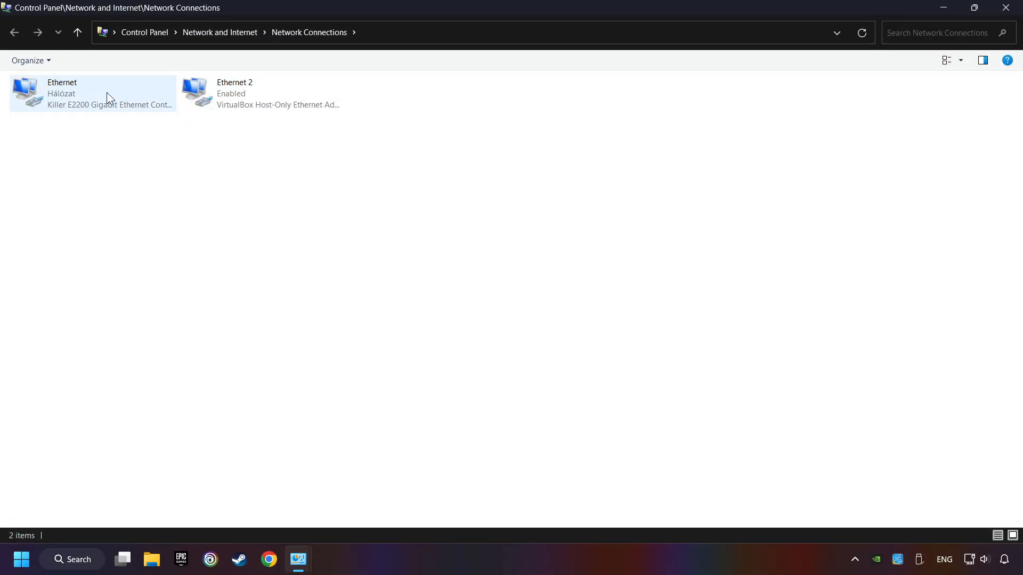
From the Ethernet adapter's Properties, bring up Internet Protocol Version 4 (TCP/IPv4) properties.
right_click(93, 94)
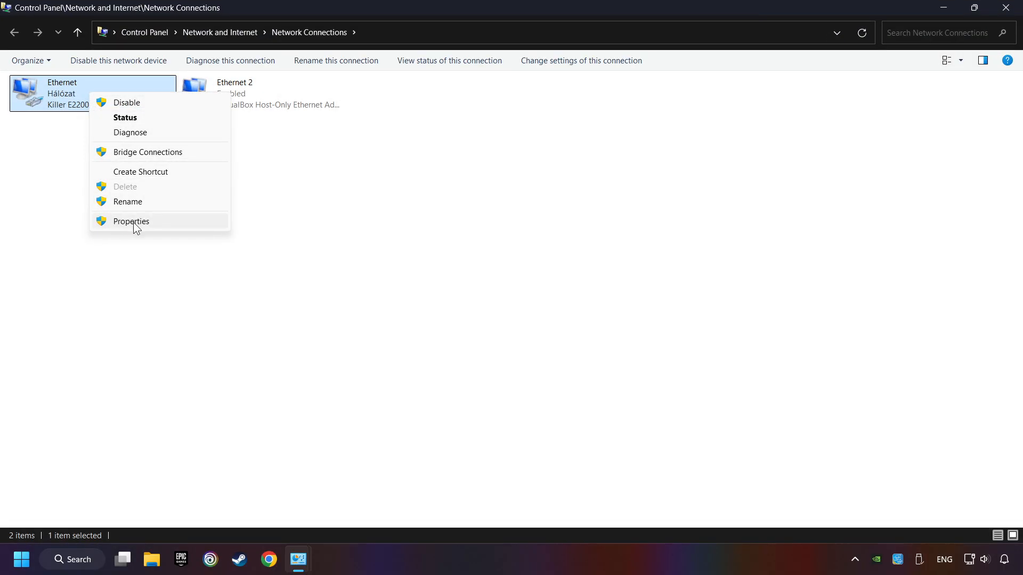
mouse_move(180, 226)
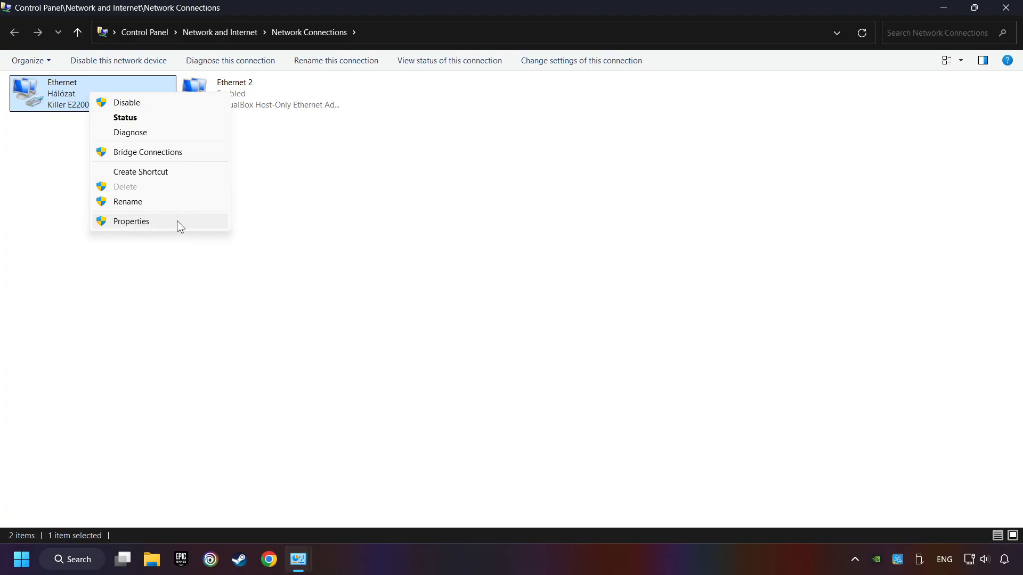
click(131, 221)
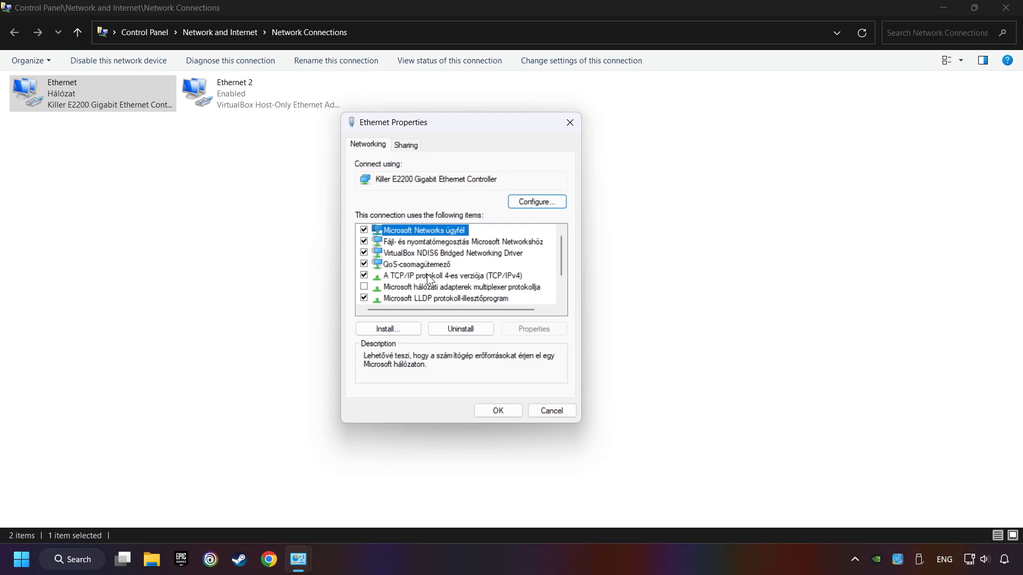
click(452, 275)
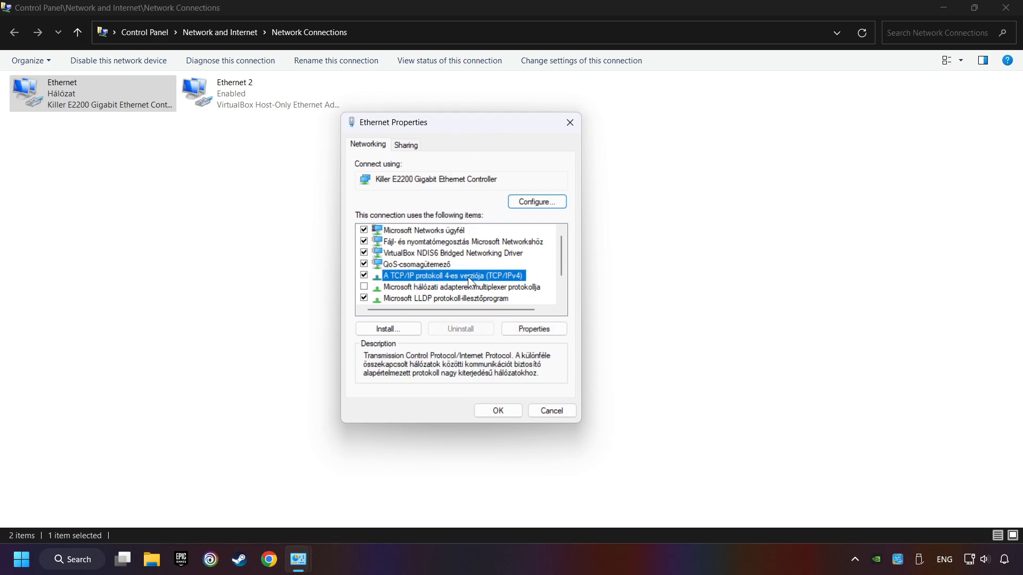
mouse_move(503, 286)
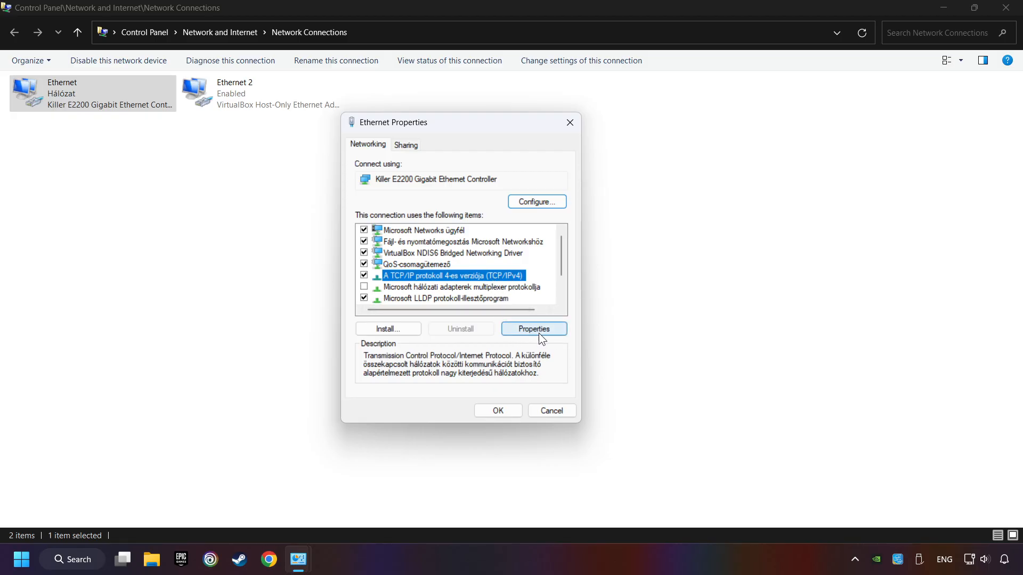
click(533, 328)
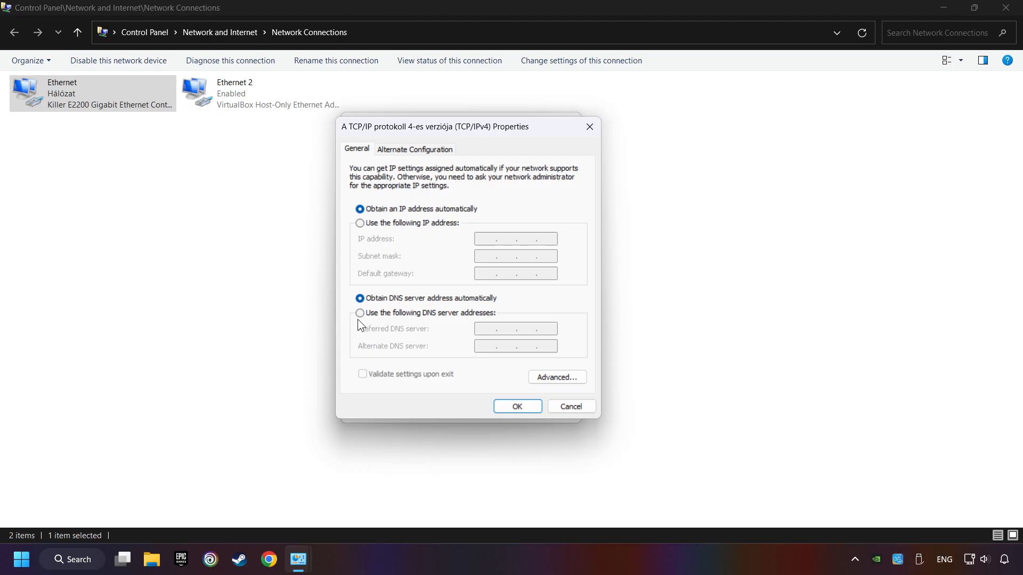
Use the following DNS server addresses: preferred 8.8.8.8 and alternate 8.8.4.4.
click(359, 312)
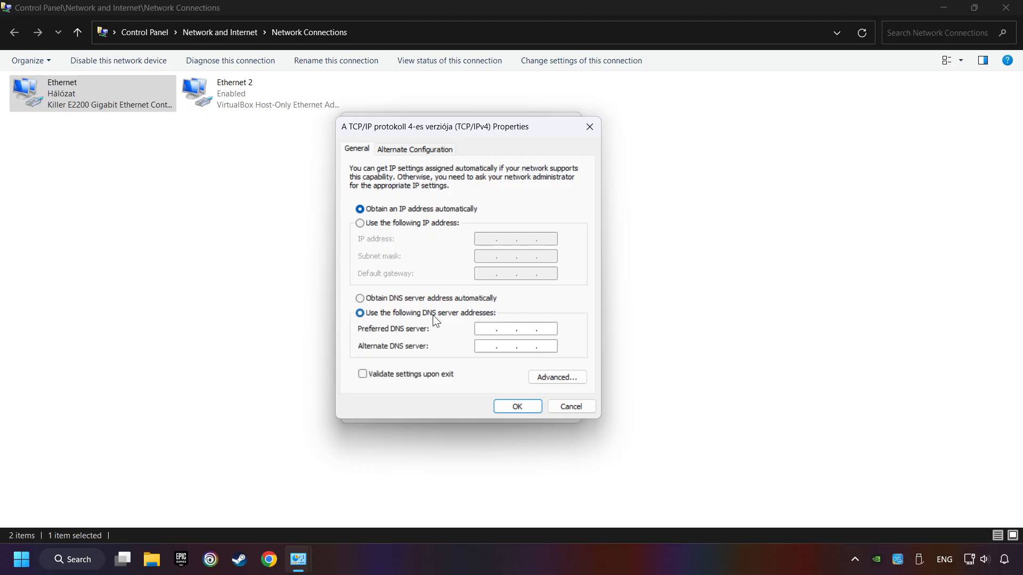
mouse_move(420, 321)
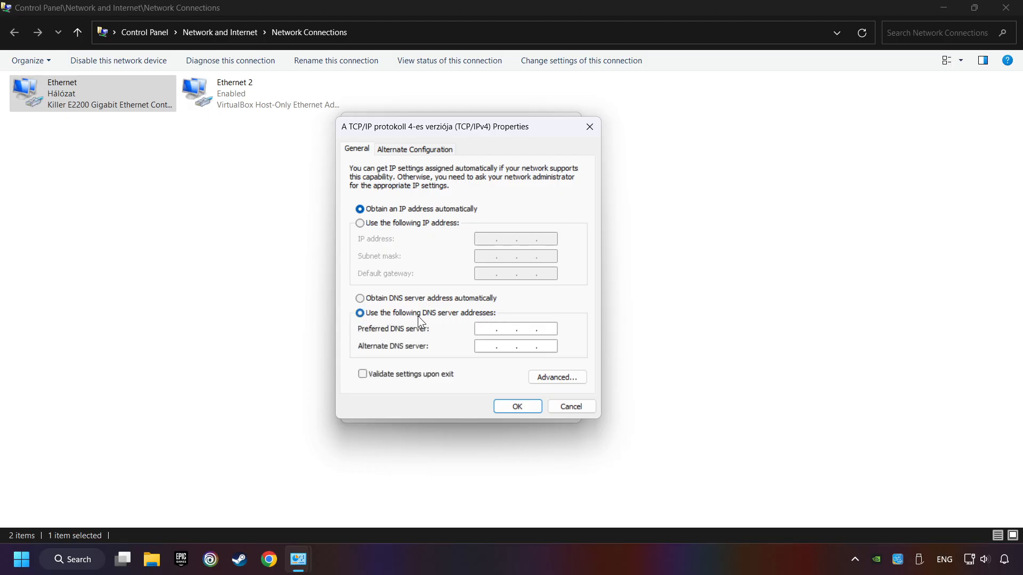
click(516, 329)
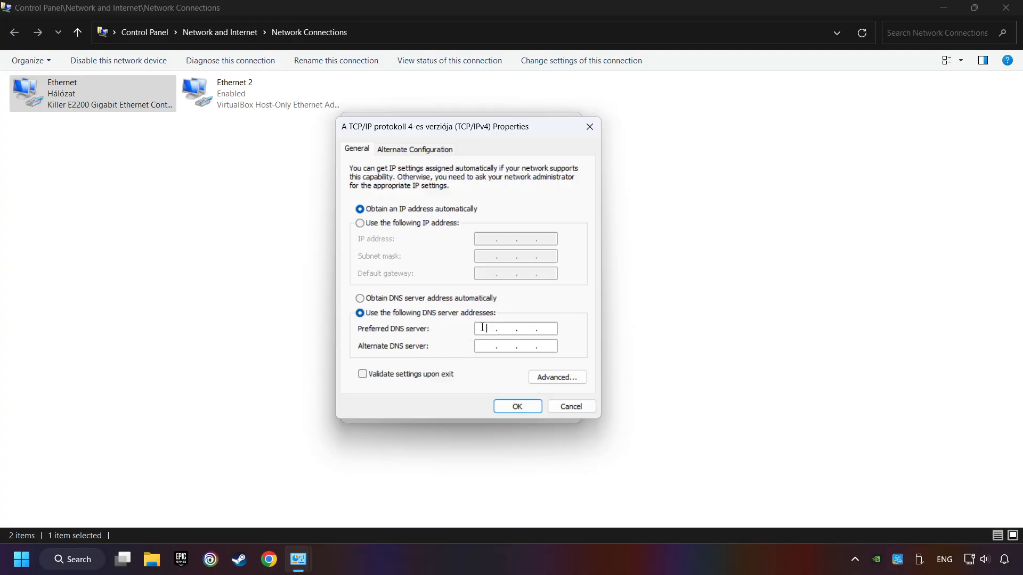
text(8.8.8.8)
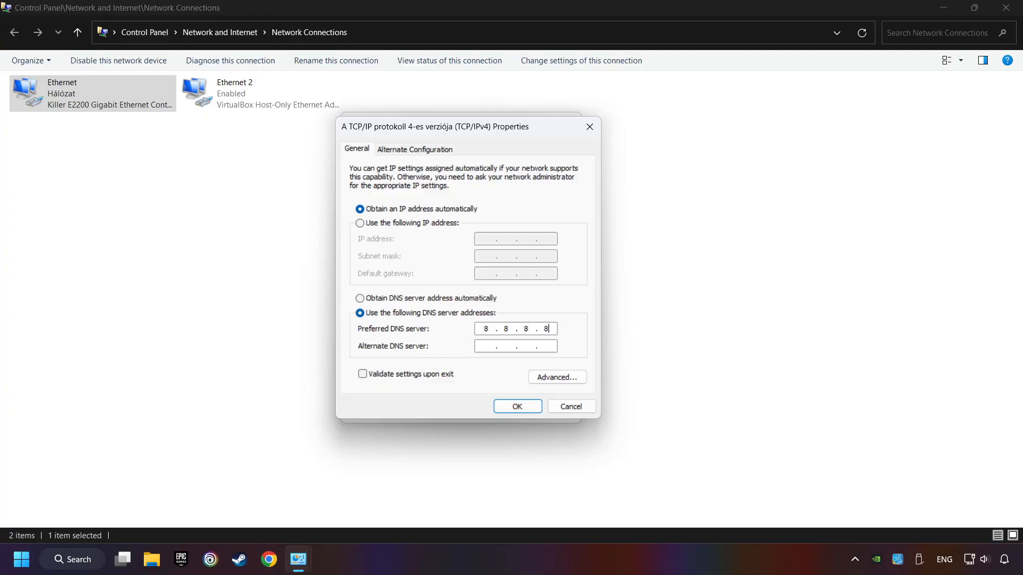
click(515, 345)
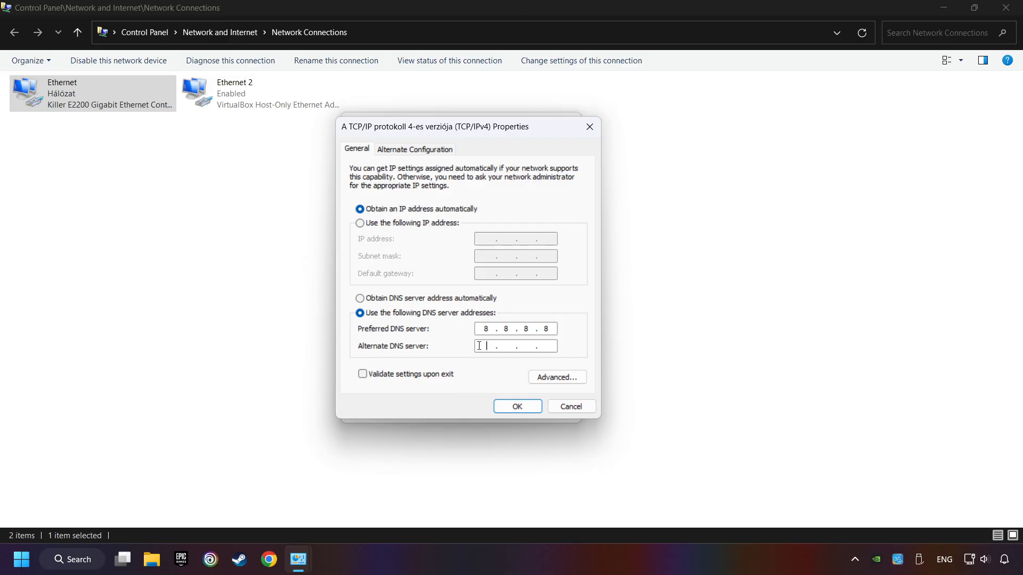
text(8.8.4.)
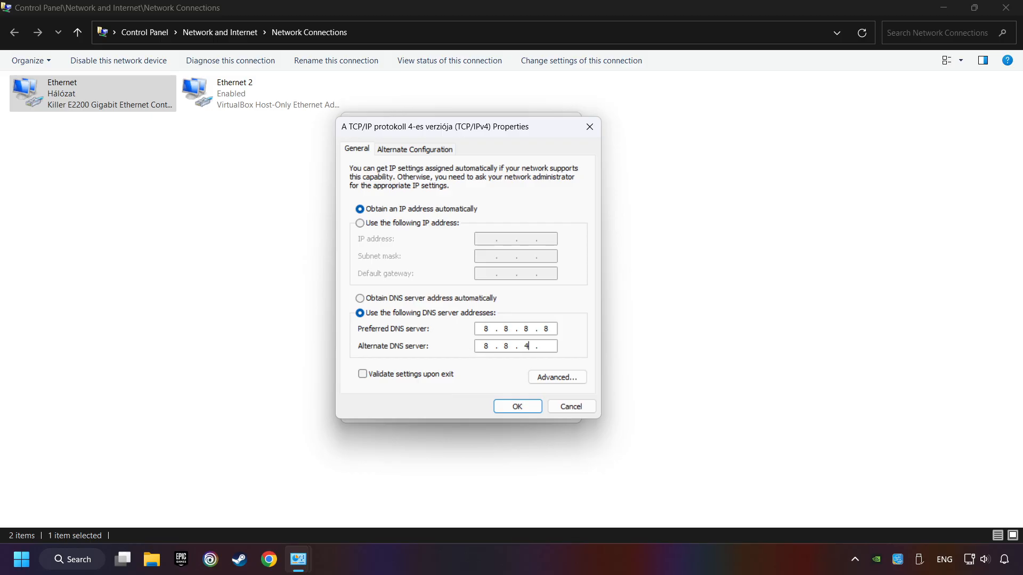
text(4)
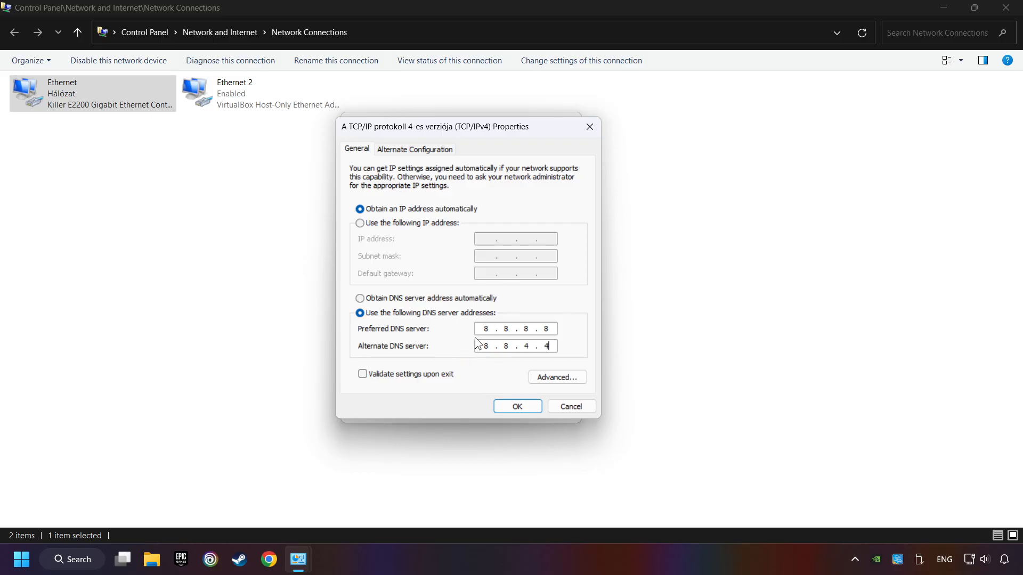
Apply the DNS settings with OK and close the Ethernet properties dialogs.
click(516, 406)
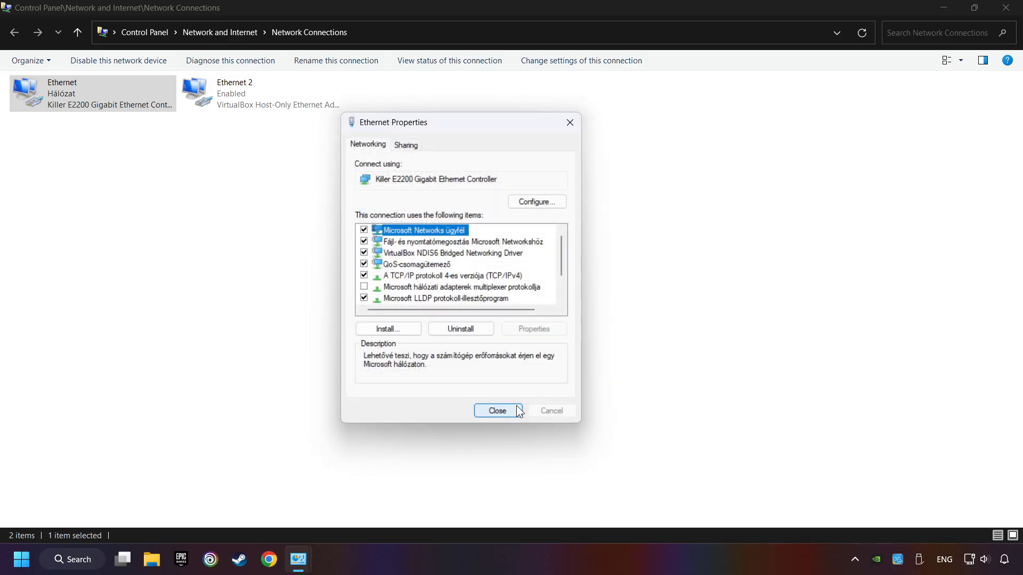
click(496, 410)
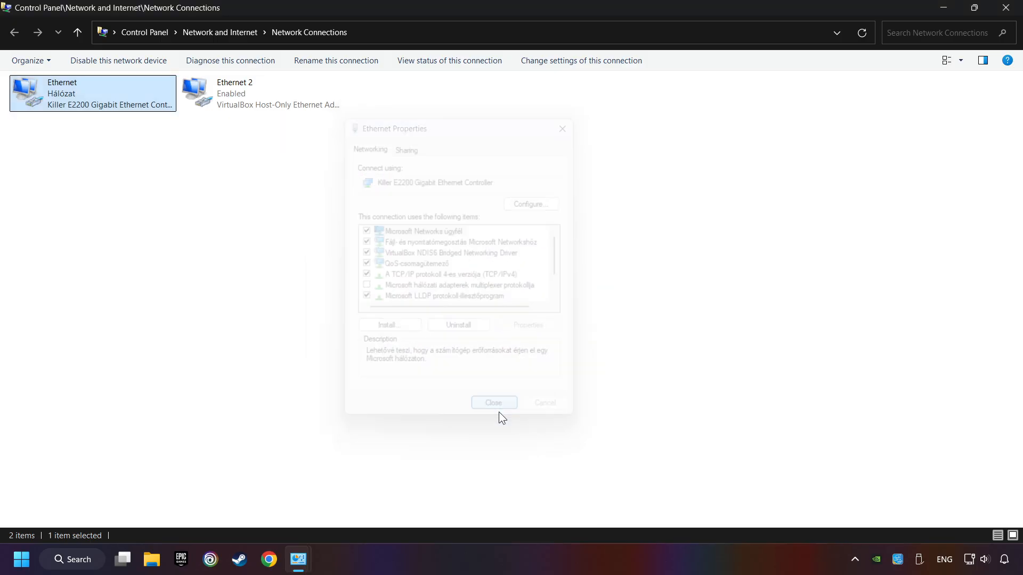
click(494, 403)
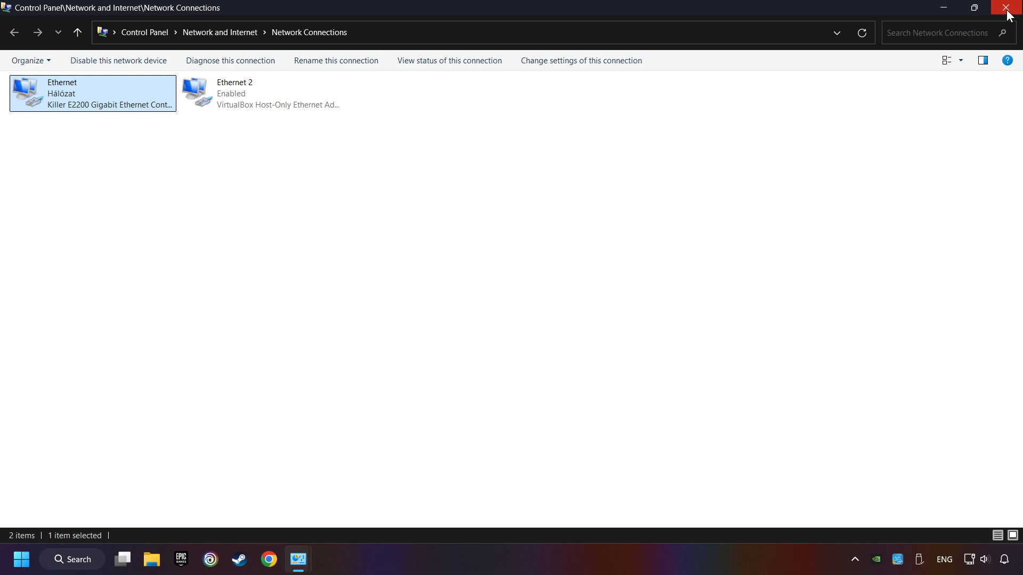
Close Network Connections and use the Start button's right-click menu to reach Task Manager.
click(1008, 7)
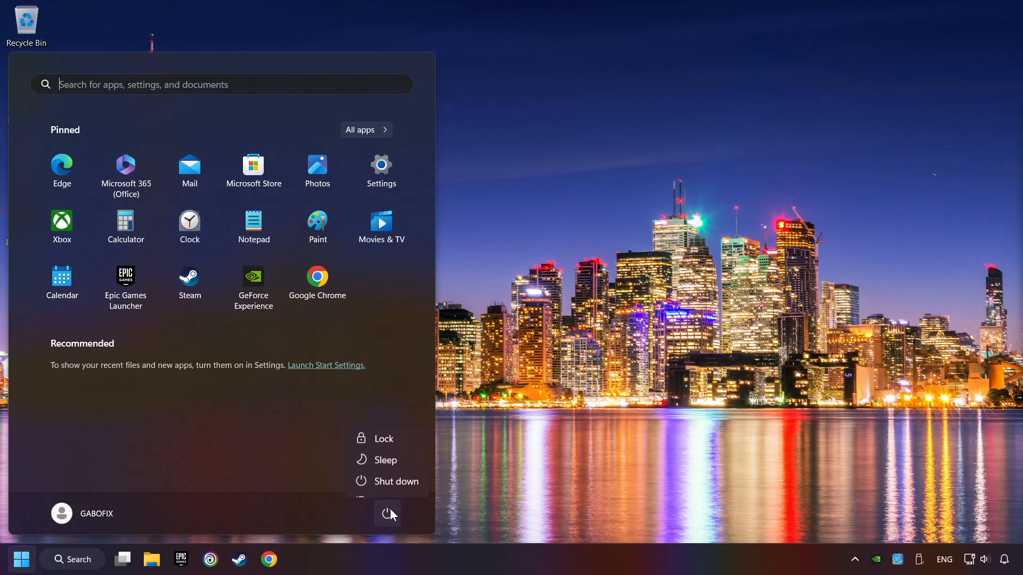
right_click(522, 566)
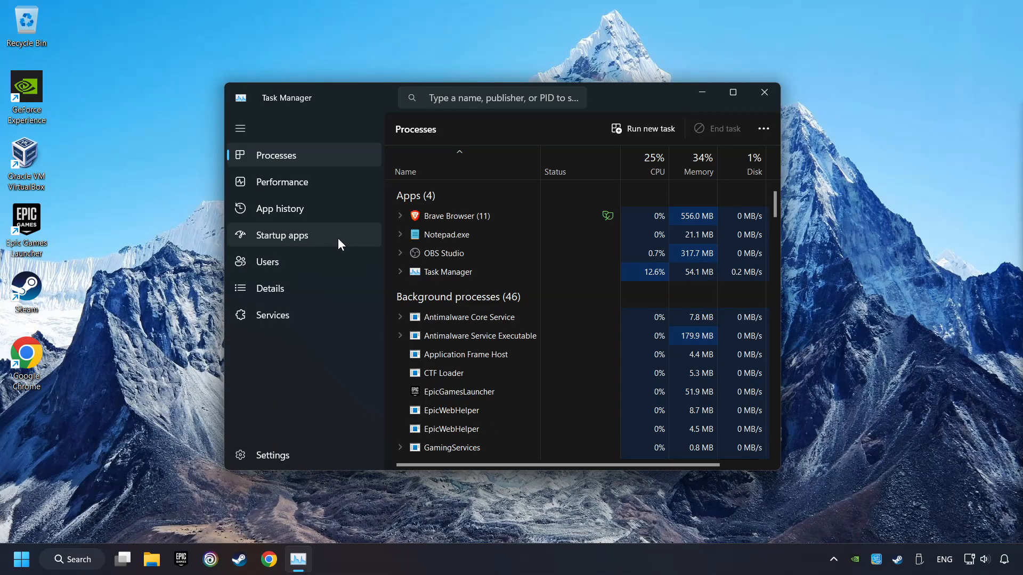
Disable EpicGamesLauncher.exe under Startup apps, then close Task Manager.
click(282, 234)
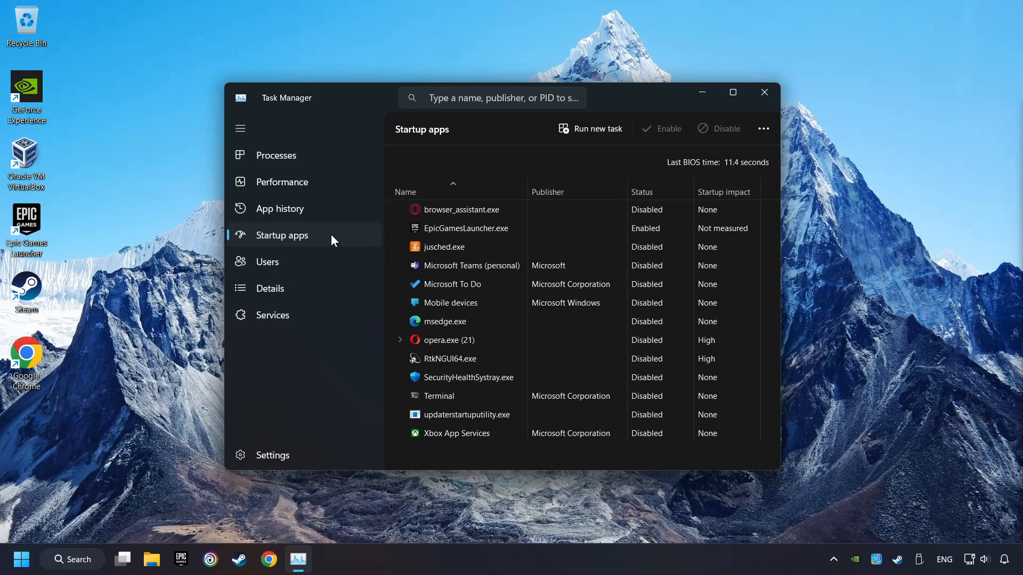
click(465, 228)
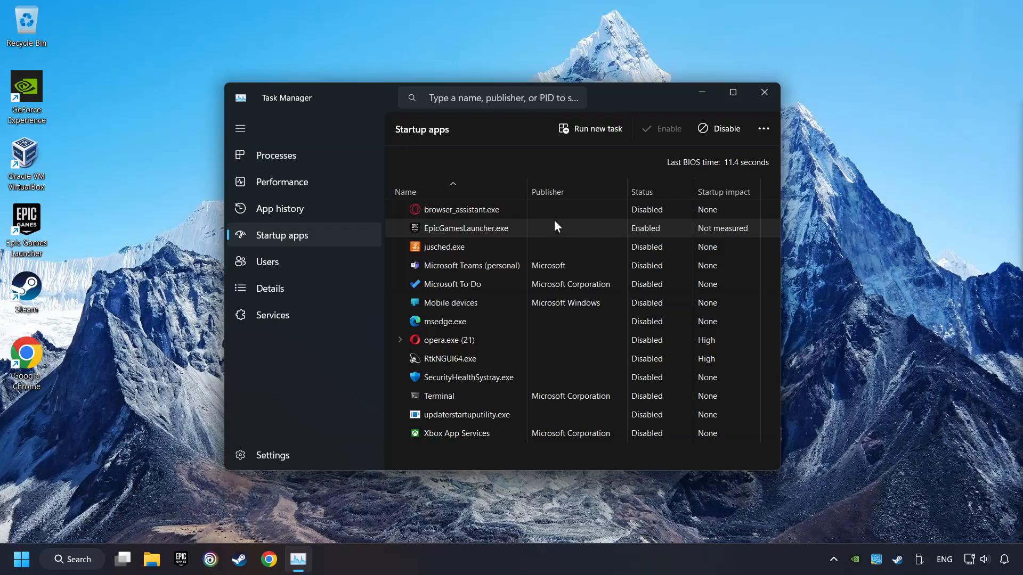
click(461, 210)
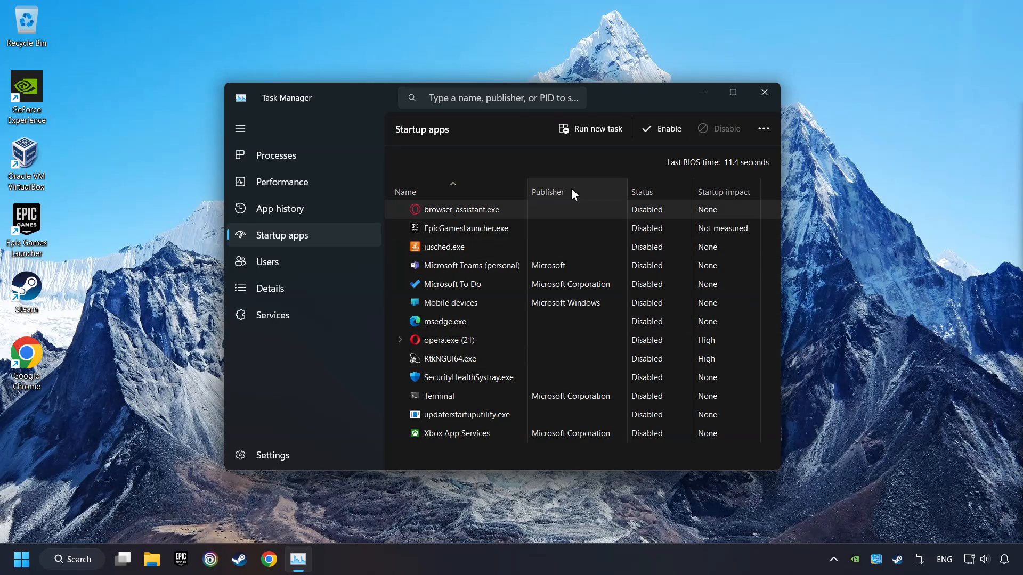
mouse_move(486, 253)
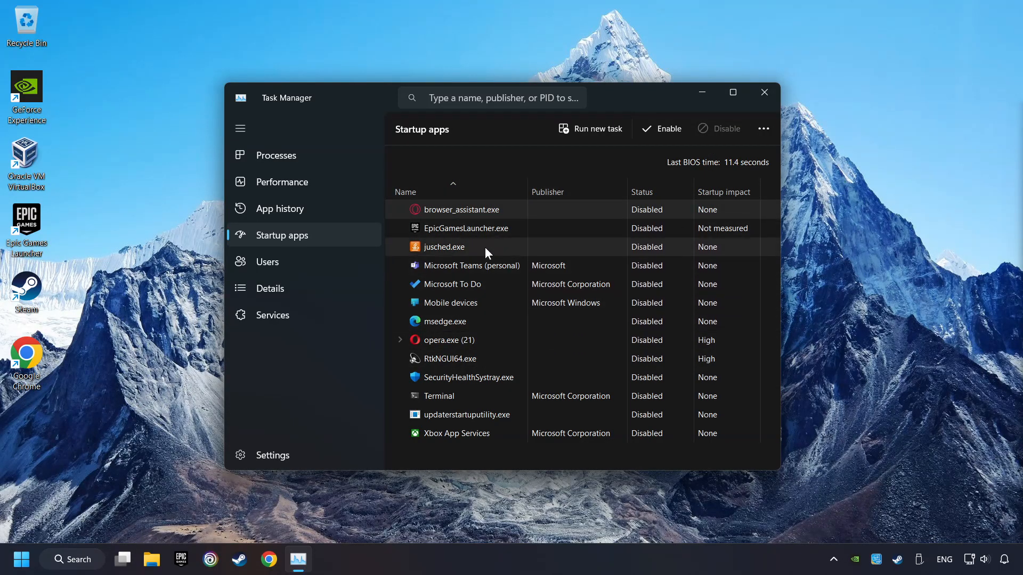
mouse_move(764, 92)
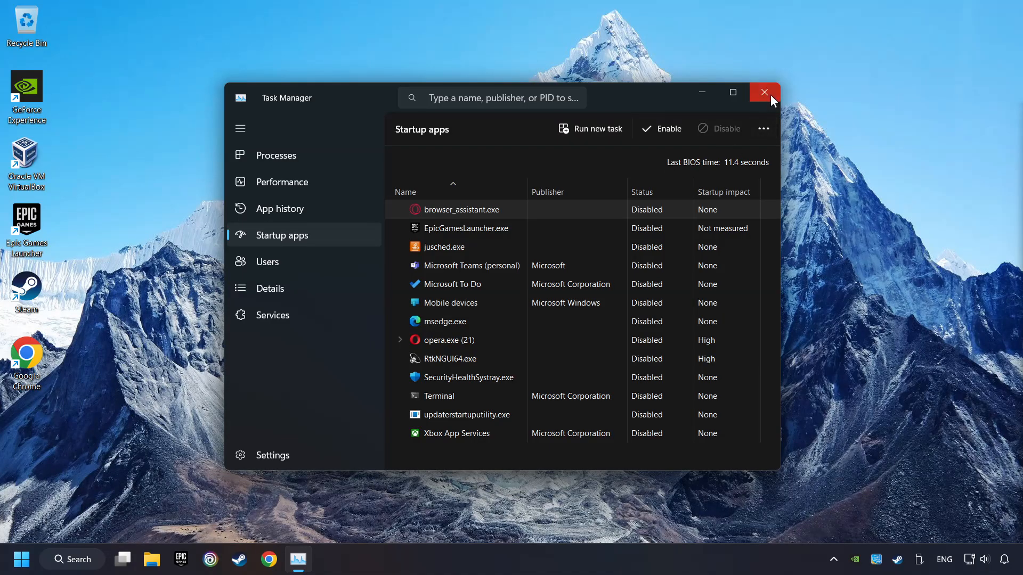
click(763, 91)
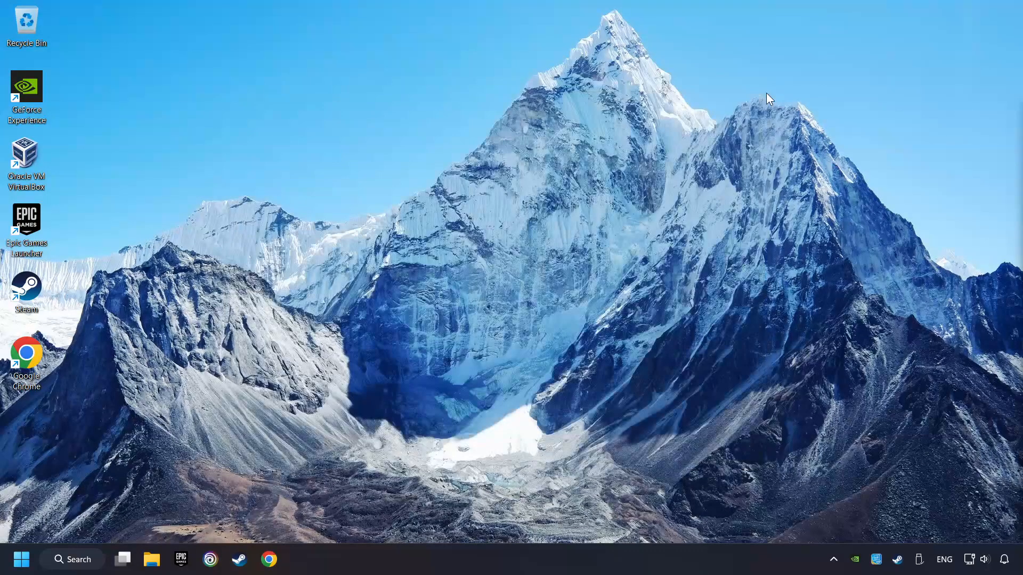